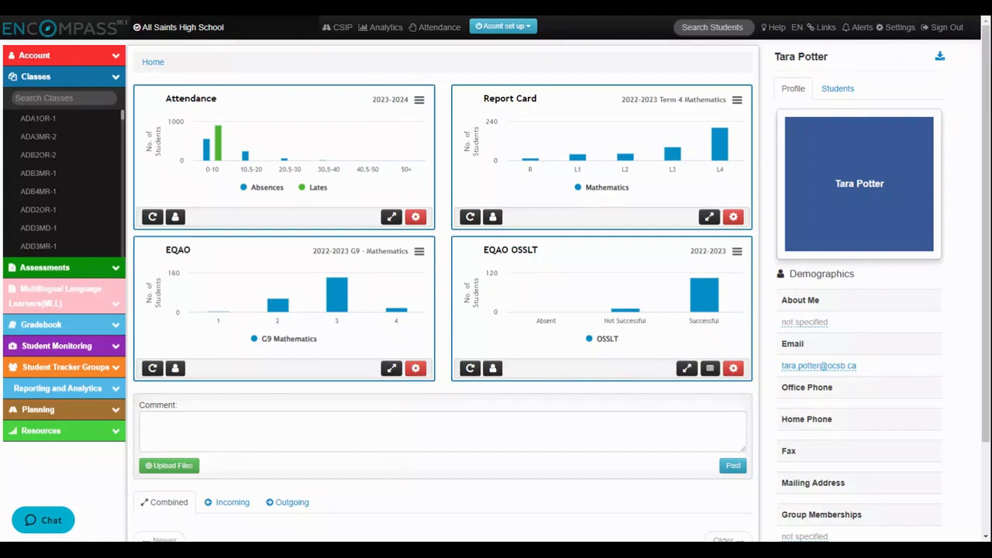
pyautogui.moveTo(133, 61)
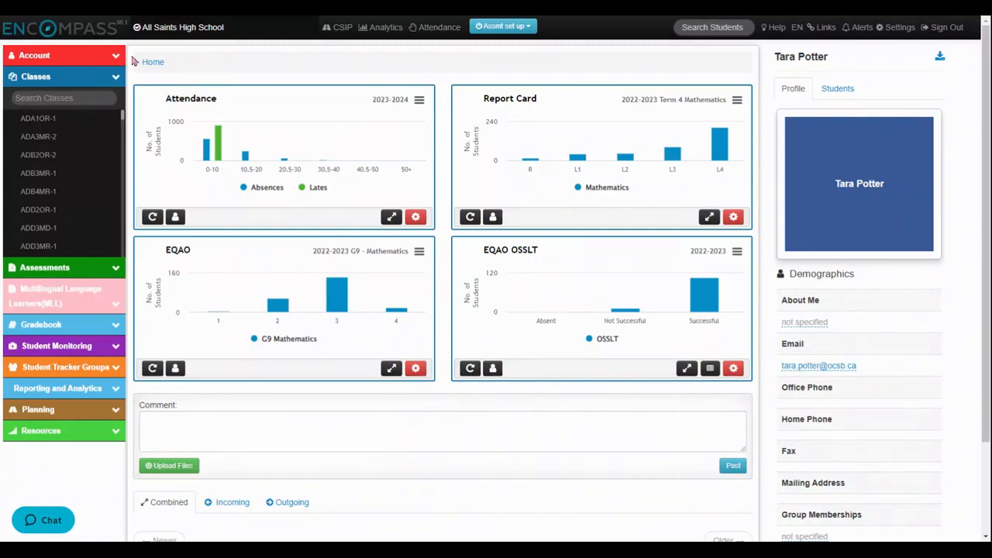
pyautogui.moveTo(151, 61)
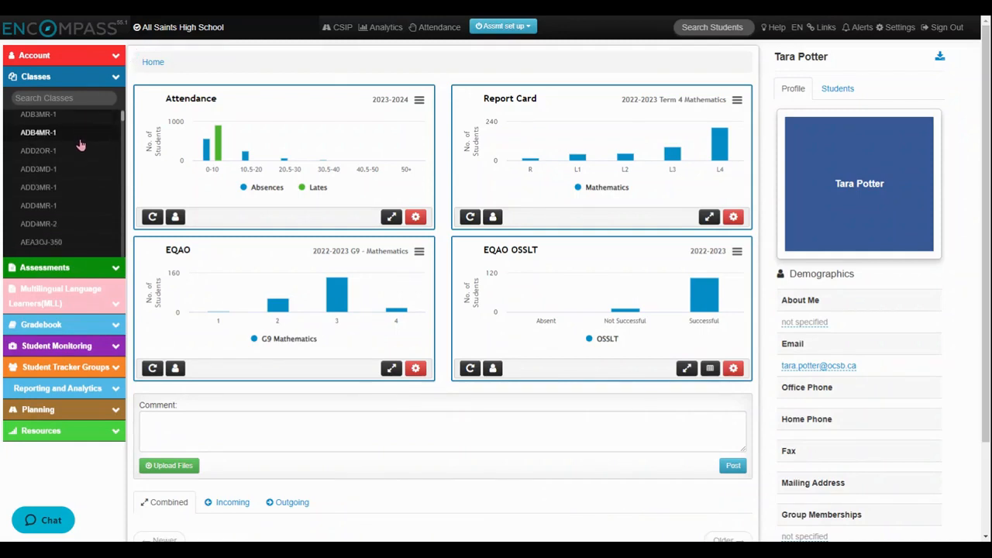
pyautogui.scroll(-3)
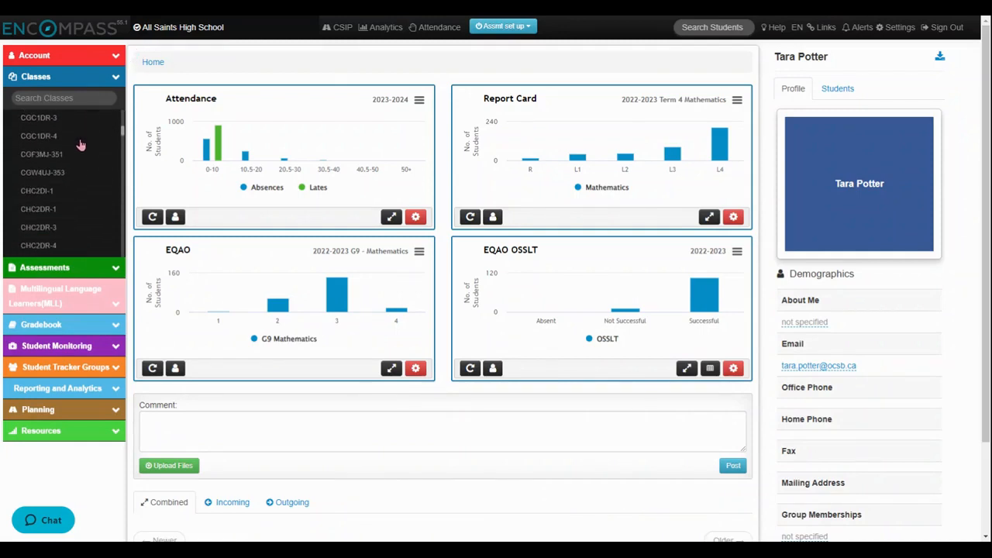
pyautogui.scroll(-3)
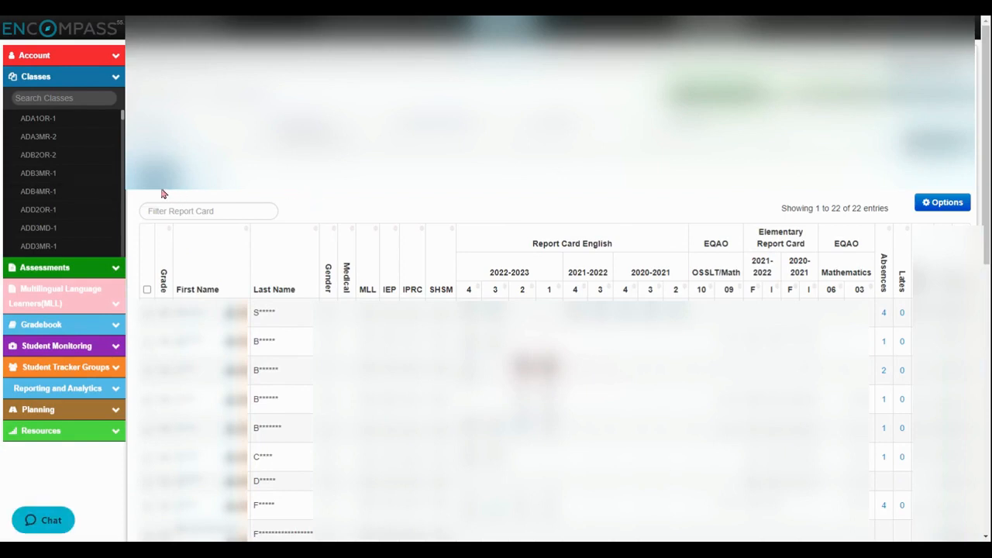
pyautogui.moveTo(629, 204)
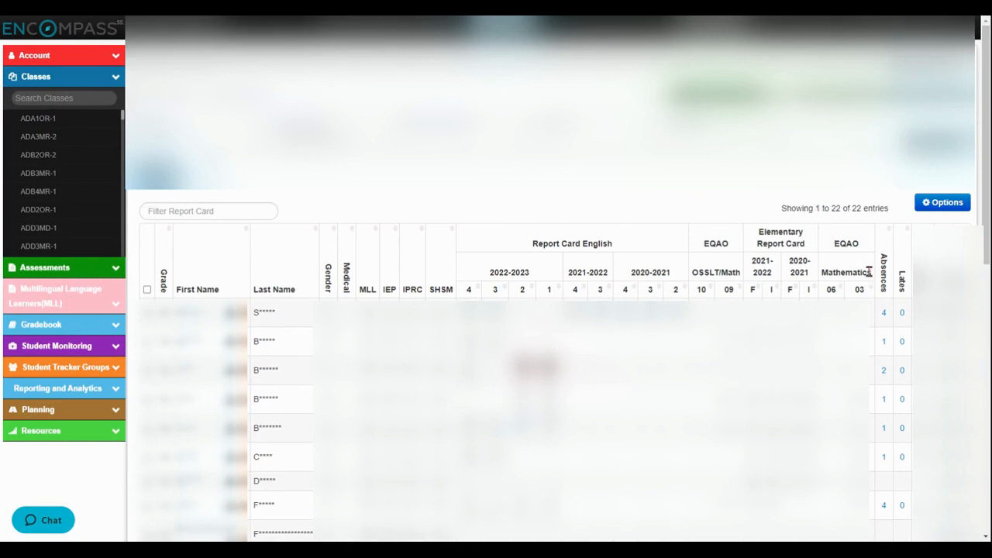
pyautogui.moveTo(887, 324)
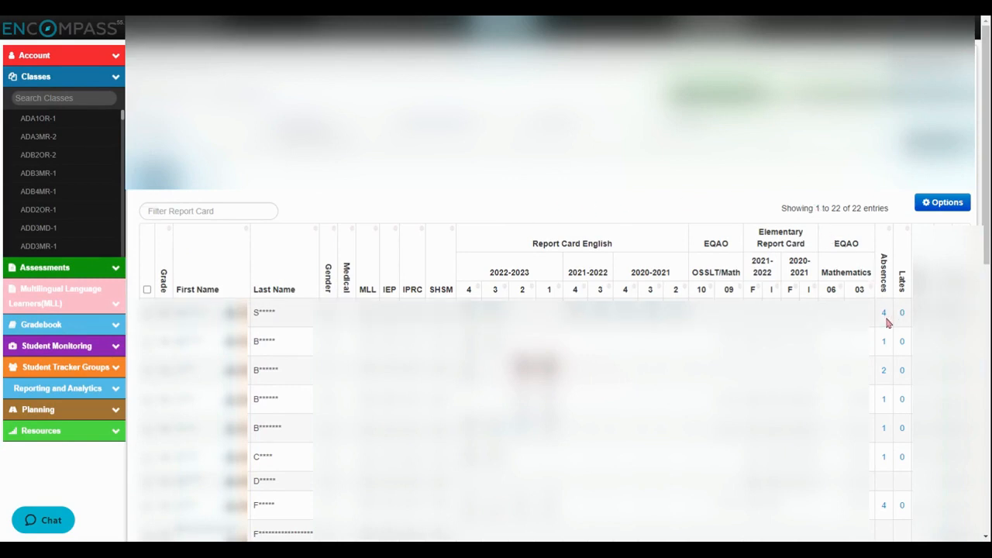